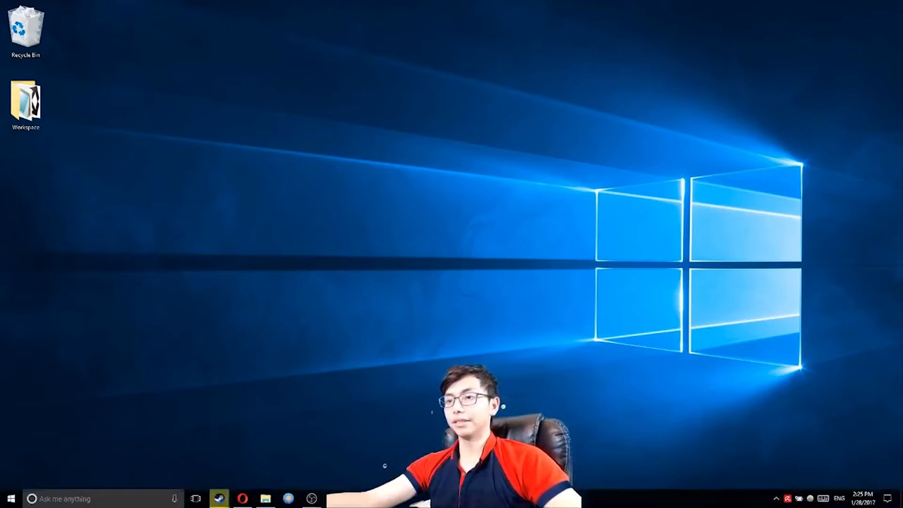
Open the Opera taskbar jump list with its new window options.
{"action": "right_click", "coordinate": [242, 498]}
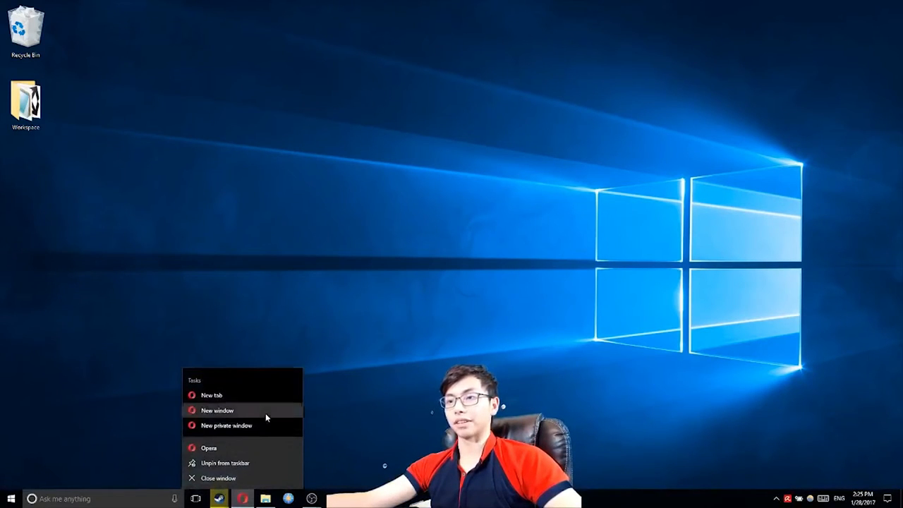
Open a new Opera window and search the web for 'obs'.
{"action": "left_click", "coordinate": [217, 410]}
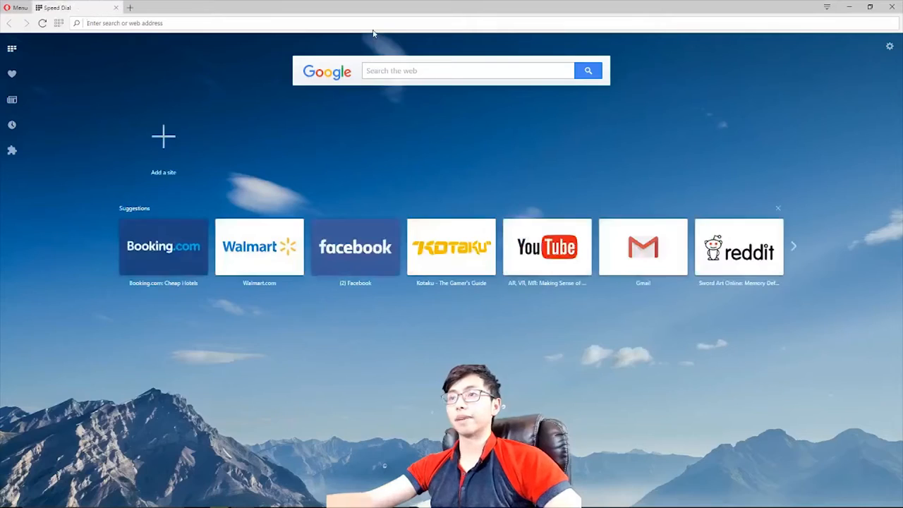
{"action": "type", "text": "obs"}
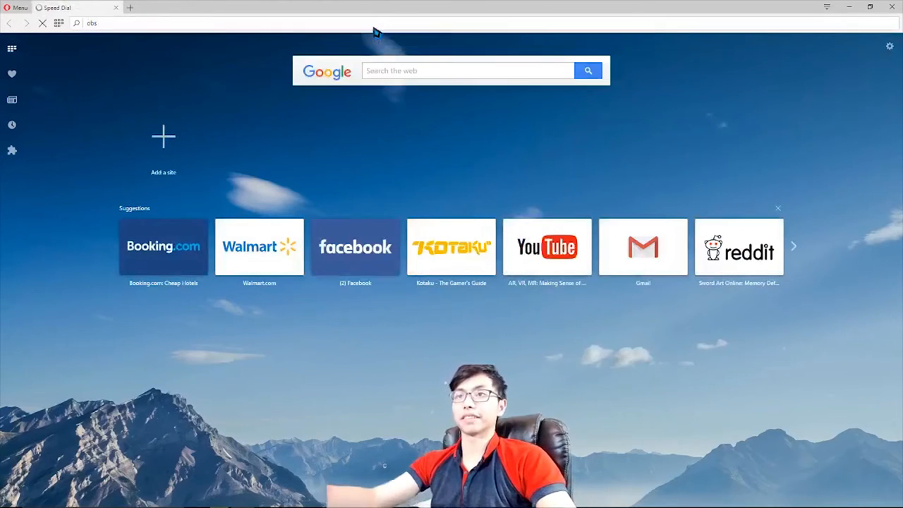
{"action": "key", "text": "Return"}
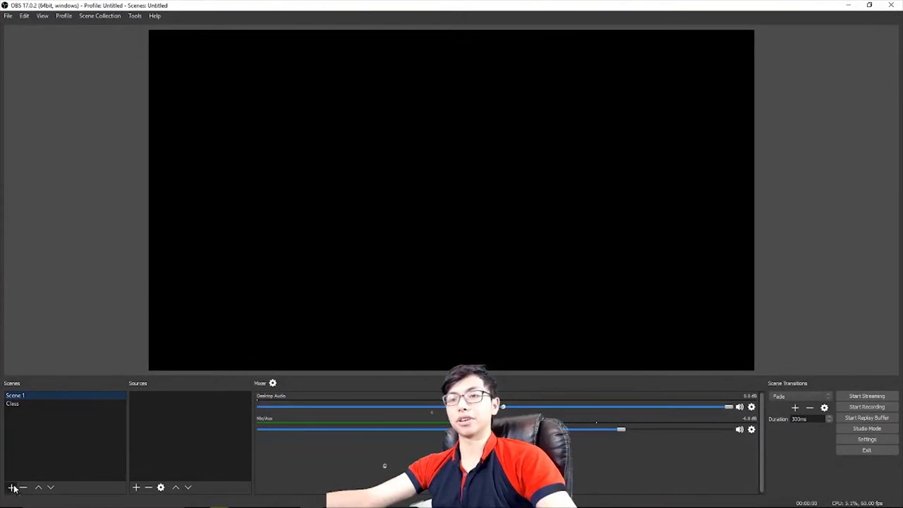
Create a third scene named 'Class Project' alongside Scene 1 and Class.
{"action": "left_click", "coordinate": [11, 487]}
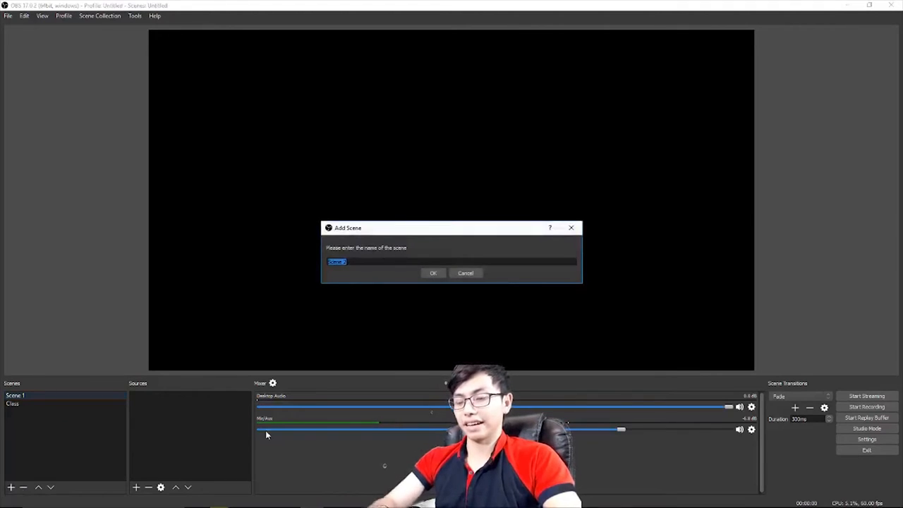
{"action": "type", "text": "Class Projec"}
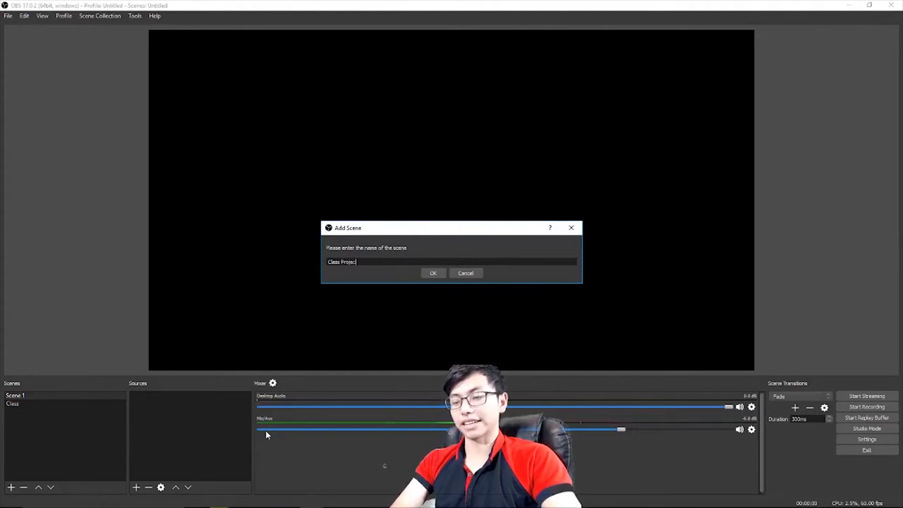
{"action": "left_click", "coordinate": [433, 273]}
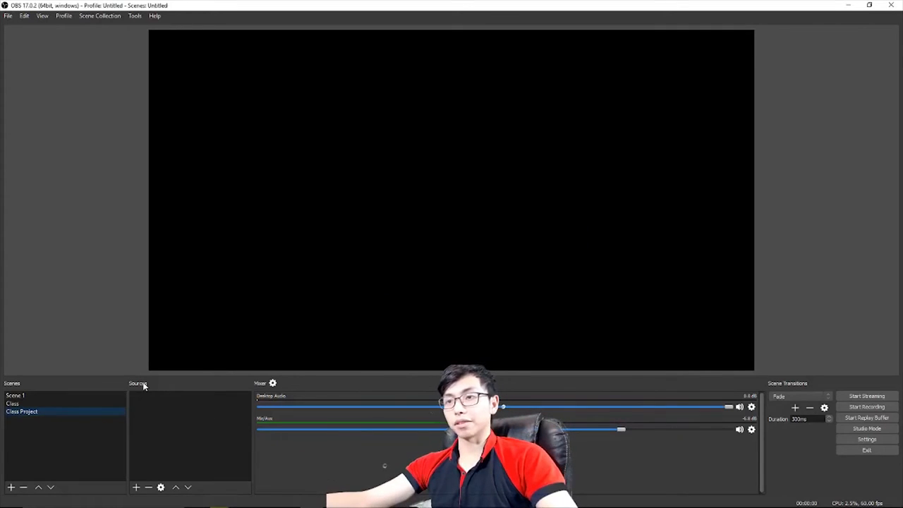
Add a Display Capture source to the Class Project scene.
{"action": "left_click", "coordinate": [136, 487]}
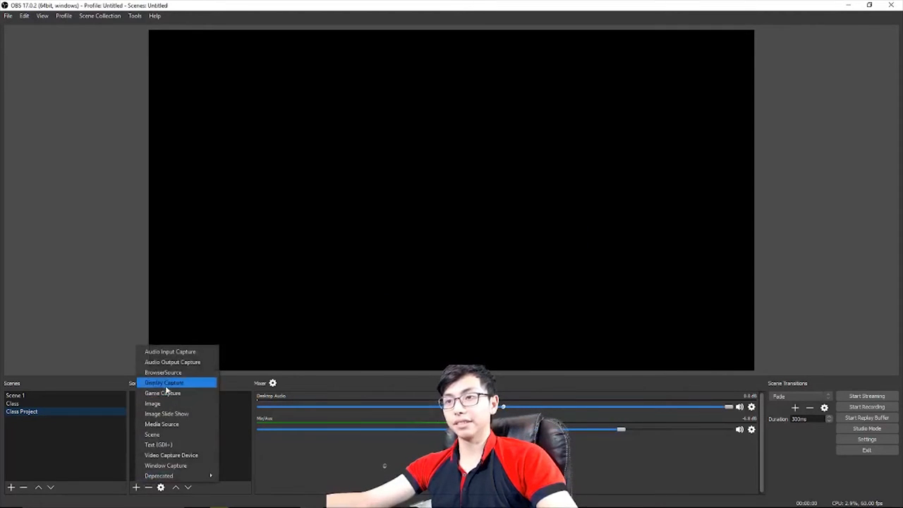
{"action": "left_click", "coordinate": [164, 382]}
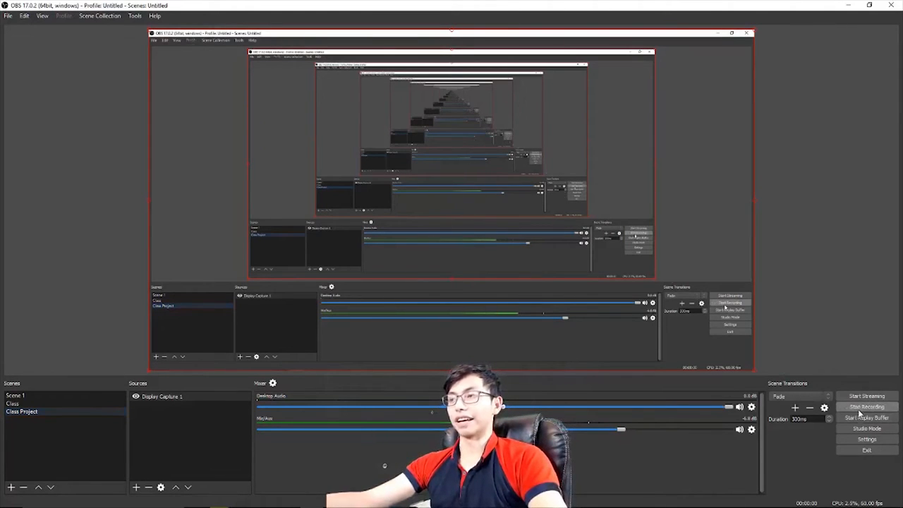
{"action": "left_click", "coordinate": [866, 406]}
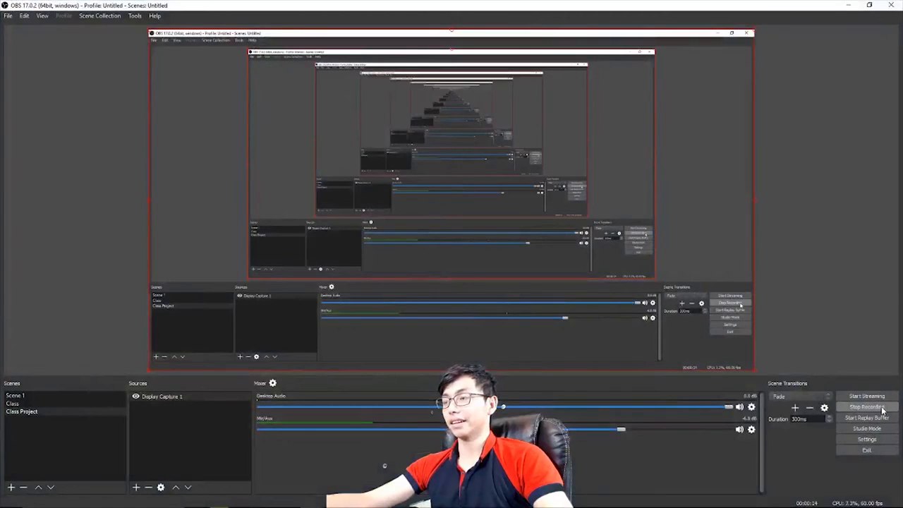
{"action": "left_click", "coordinate": [866, 406]}
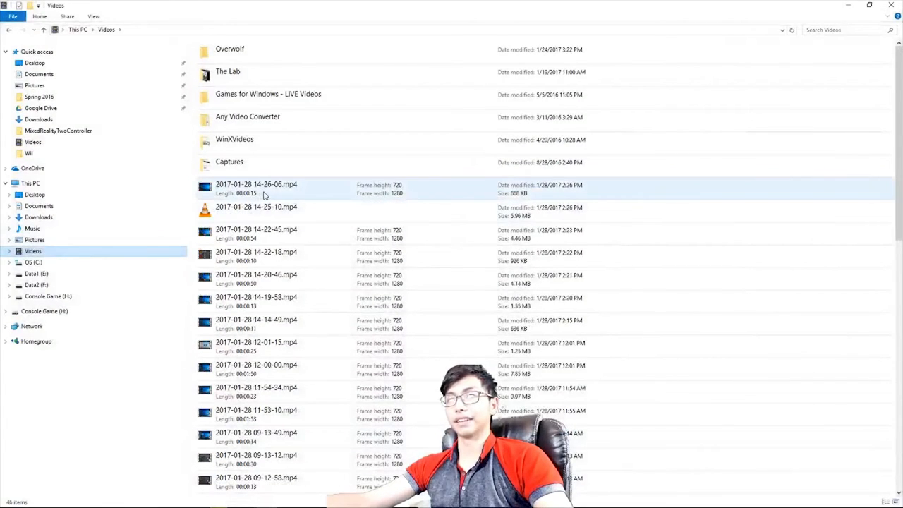
{"action": "double_click", "coordinate": [256, 184]}
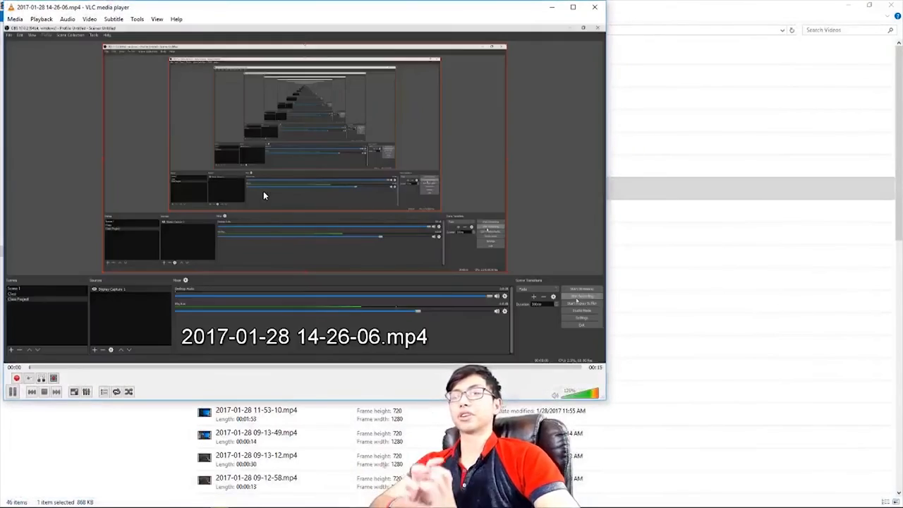